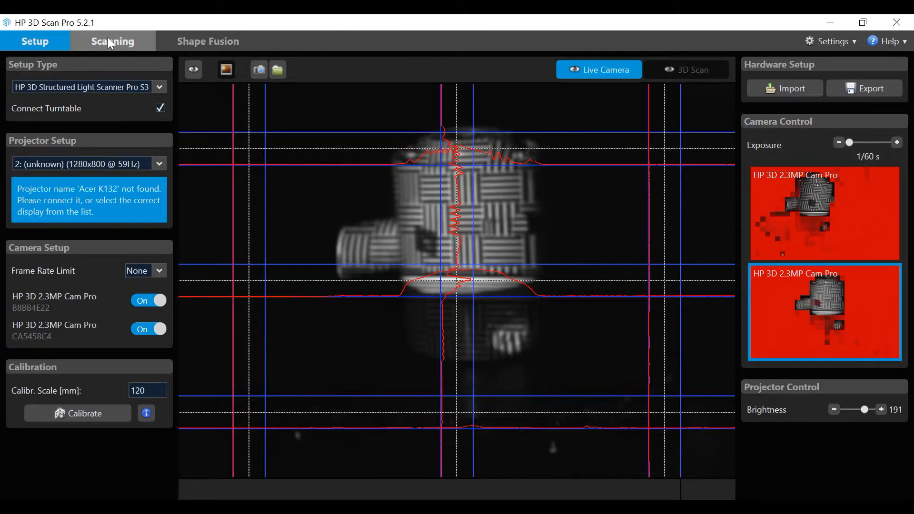
Step: Switch from the hardware setup to the scanning settings with the live camera view
click(113, 41)
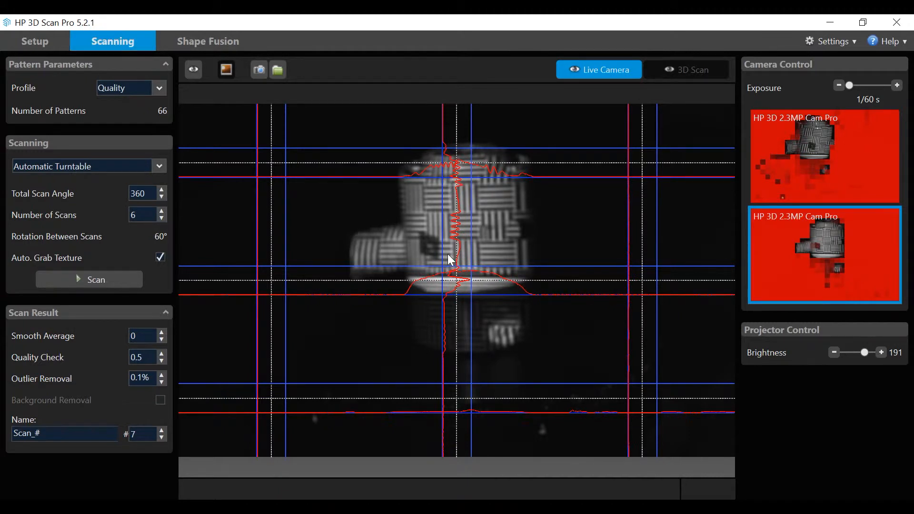
mouse_move(328, 276)
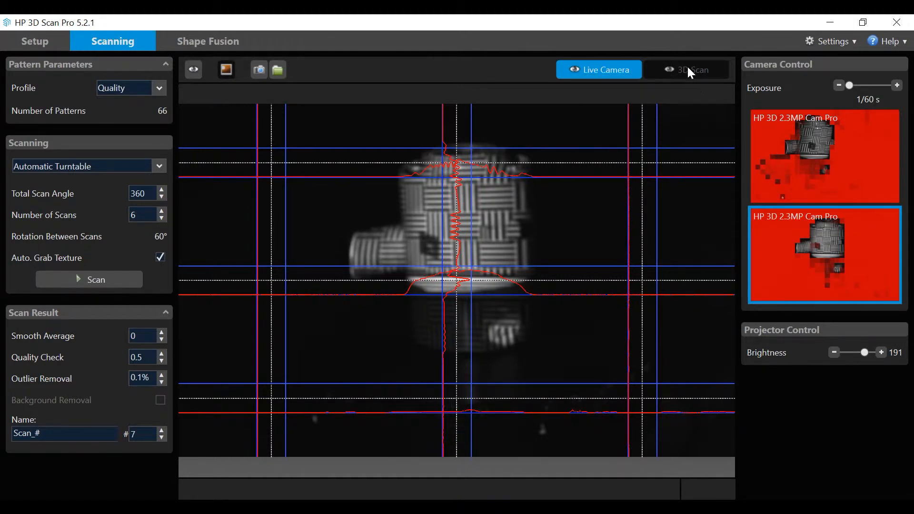
mouse_move(692, 73)
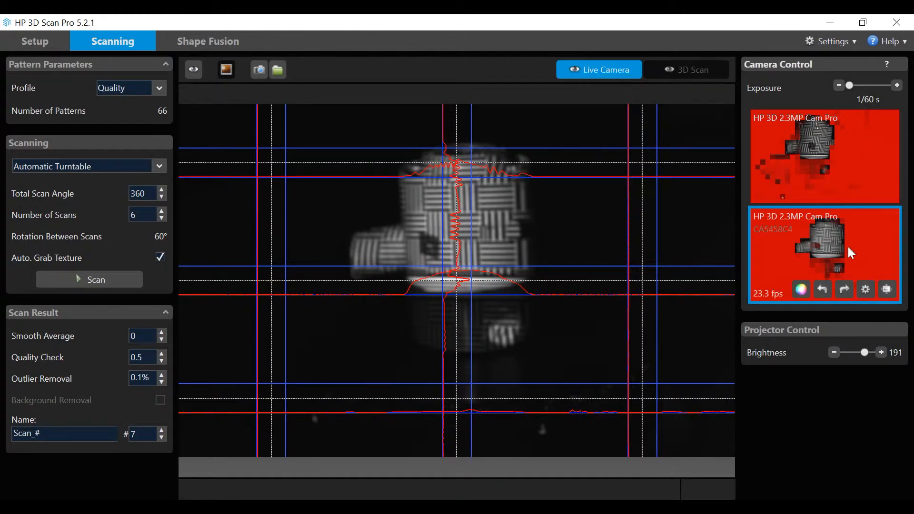
mouse_move(194, 71)
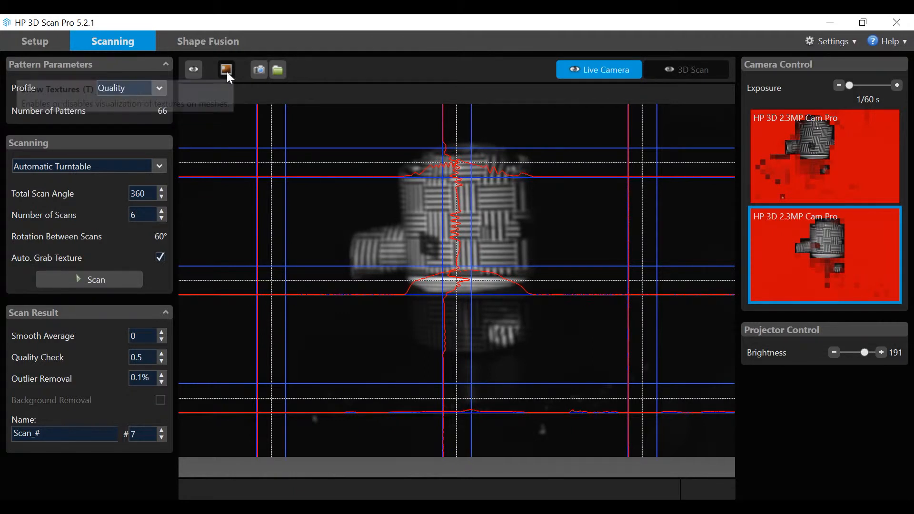
mouse_move(251, 78)
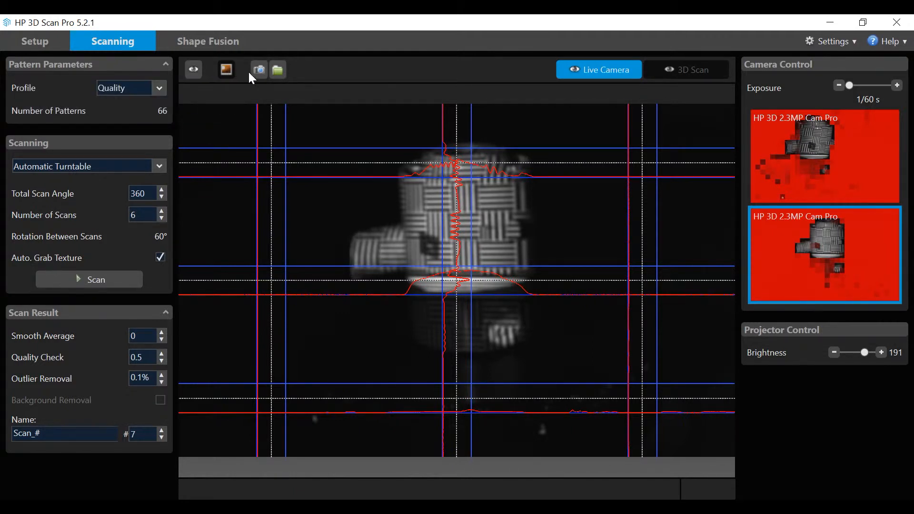
mouse_move(278, 71)
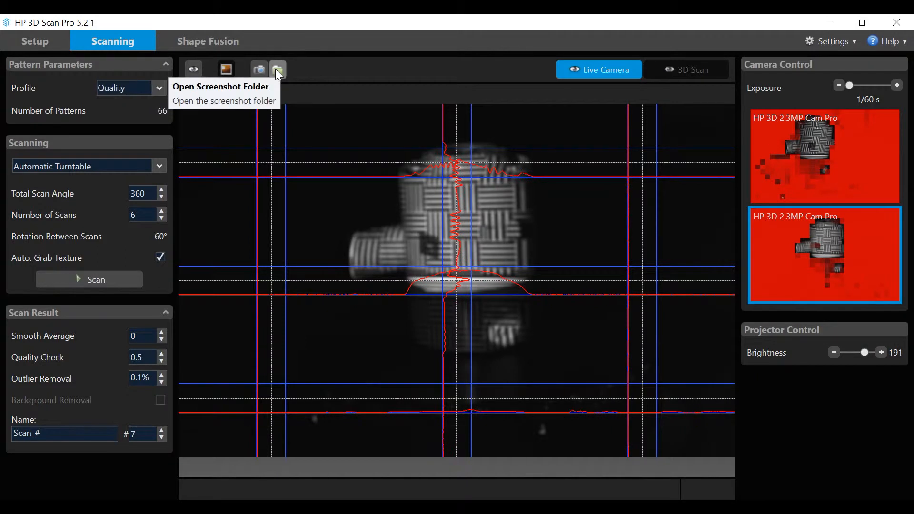
mouse_move(439, 219)
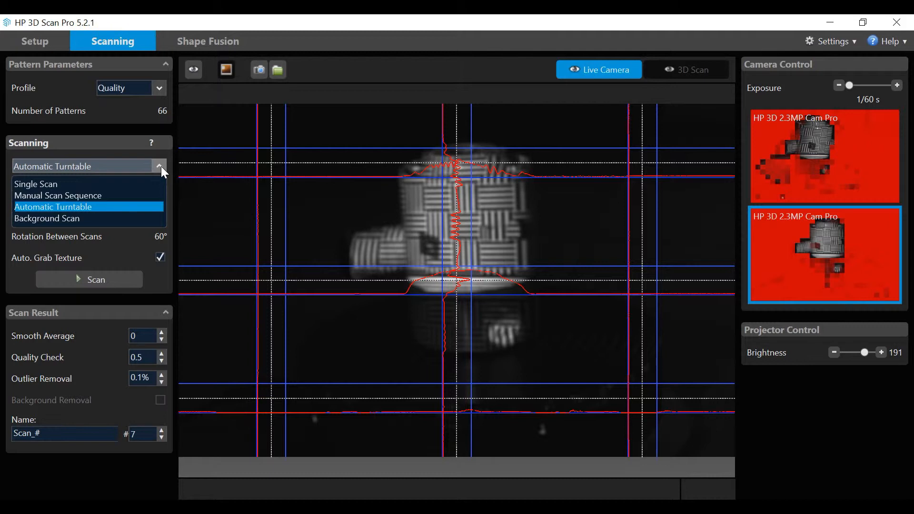
mouse_move(86, 220)
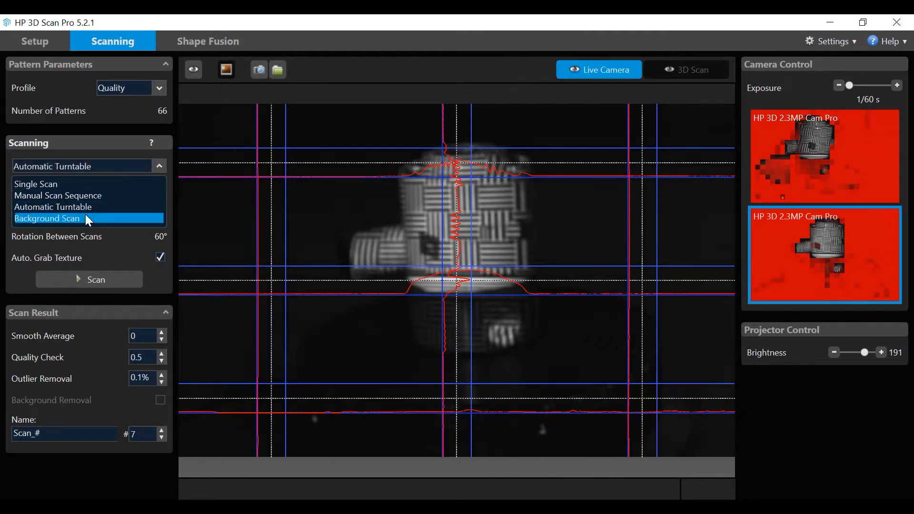
mouse_move(85, 212)
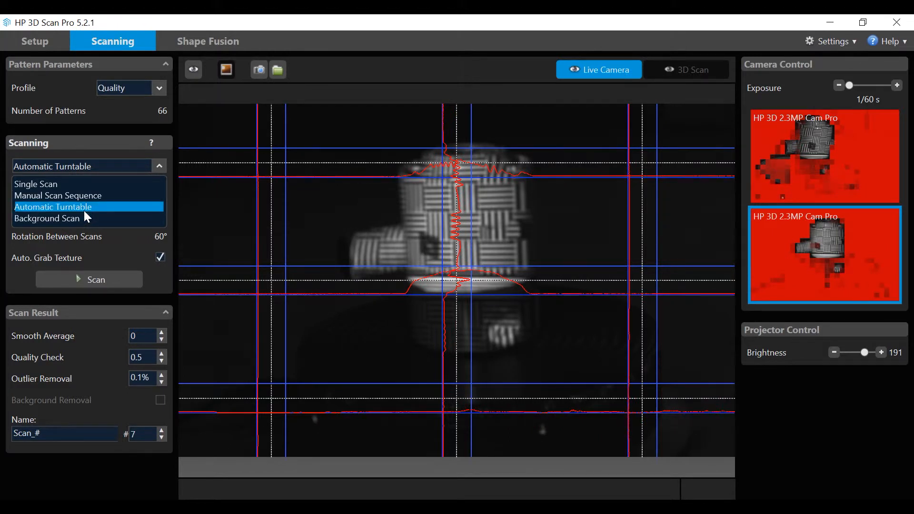
mouse_move(91, 204)
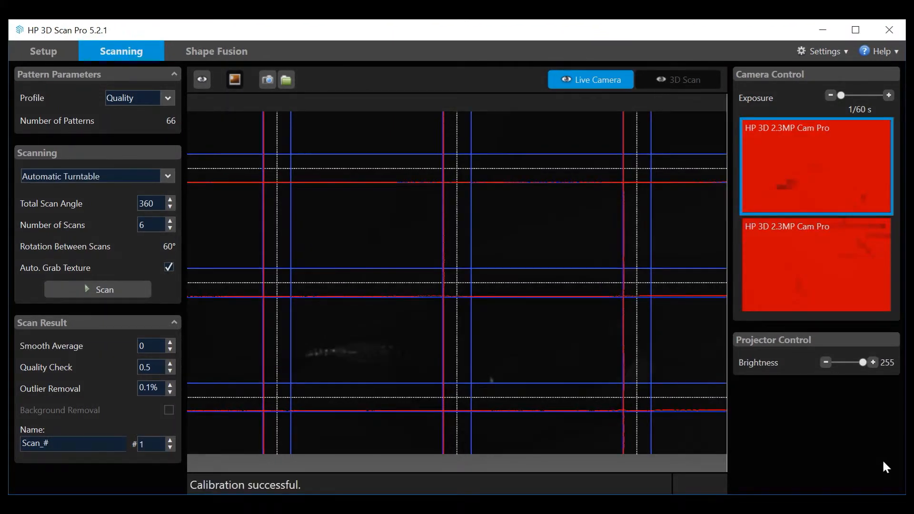
Step: Choose Background Scan mode and capture the empty turntable as background
click(97, 176)
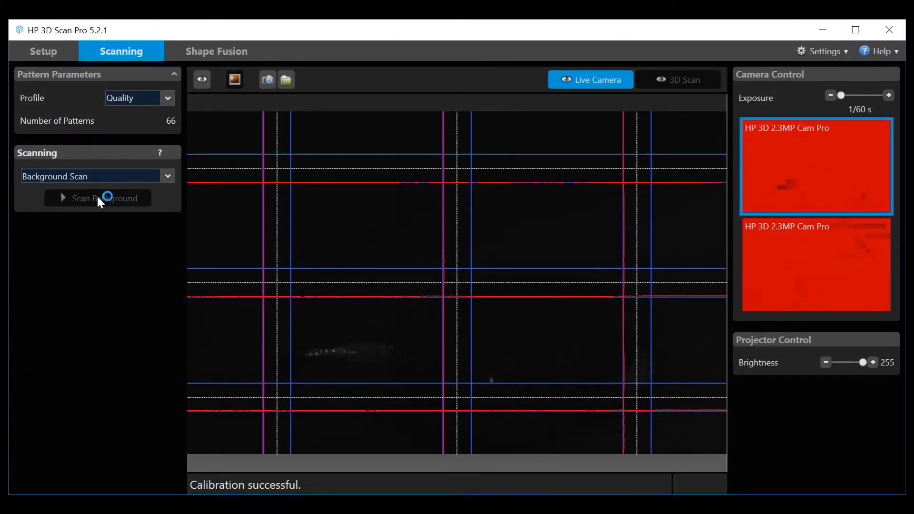
click(97, 198)
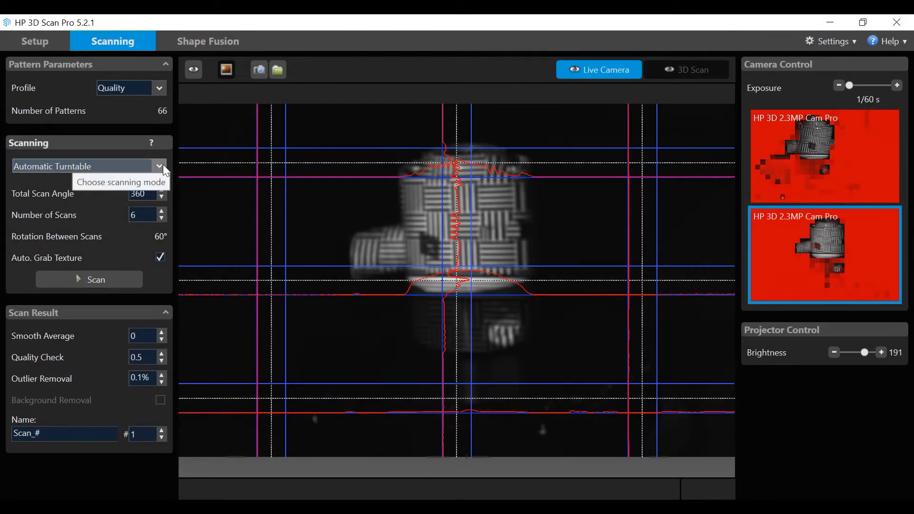
mouse_move(125, 207)
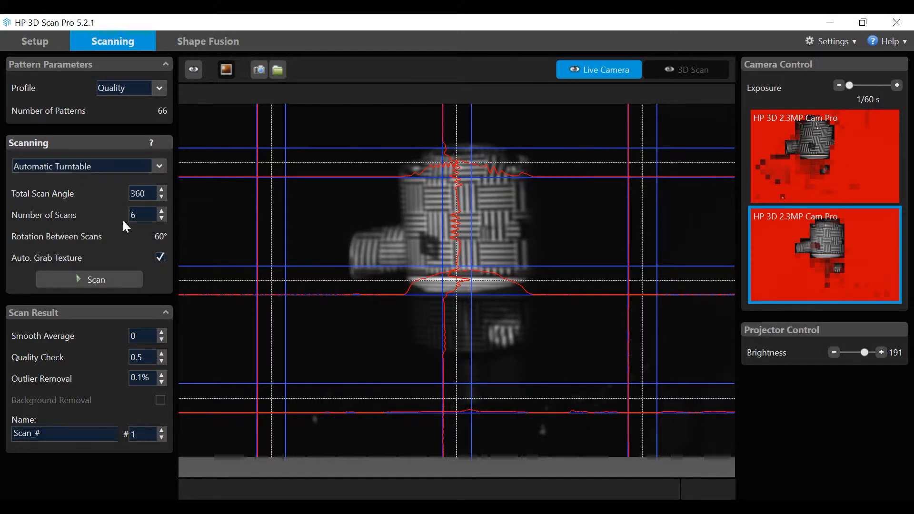
mouse_move(125, 237)
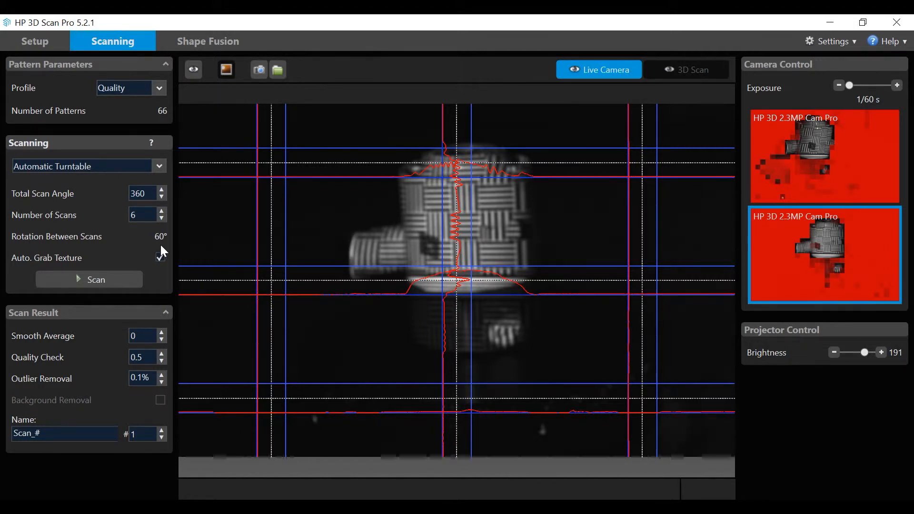
click(160, 257)
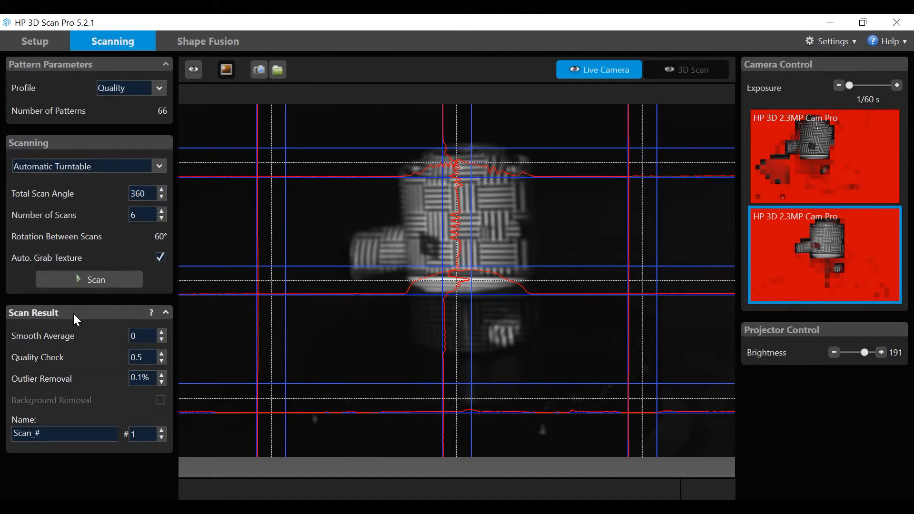
mouse_move(113, 466)
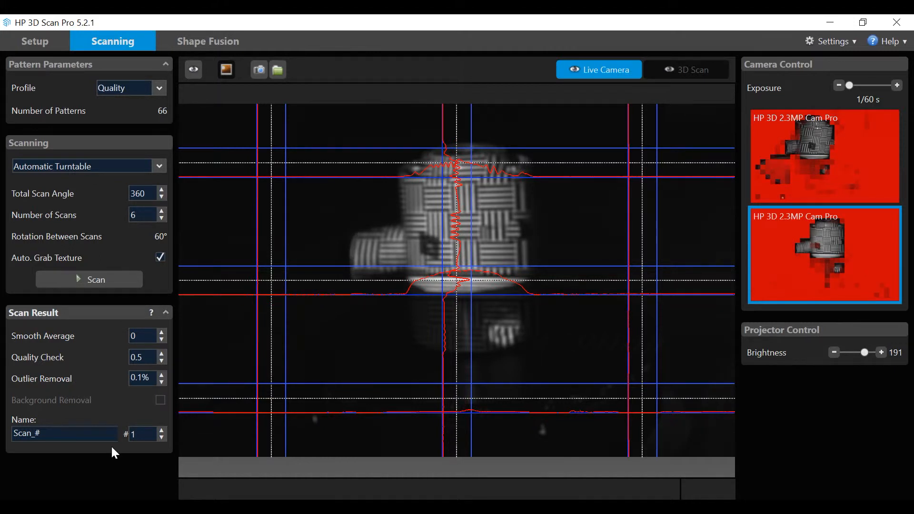
mouse_move(132, 457)
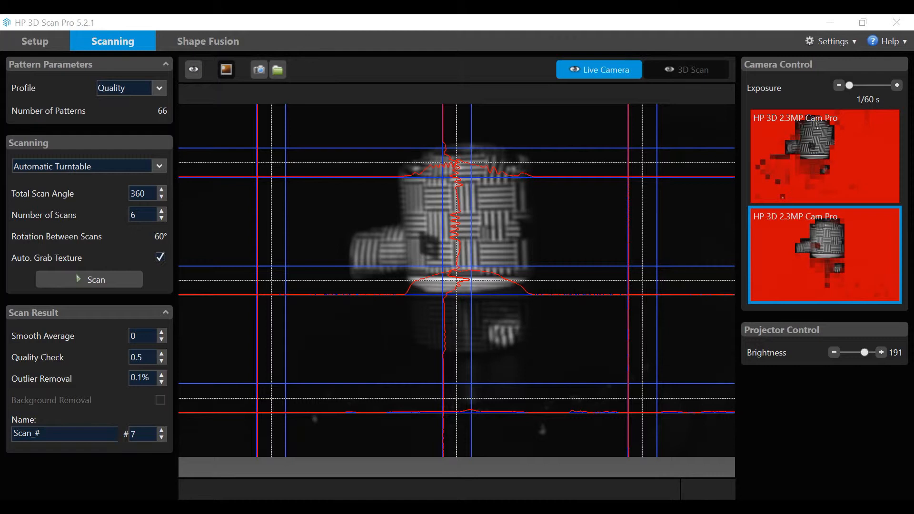
Step: Start the six-step turntable scan with background removal and brightness 231 applied
click(89, 280)
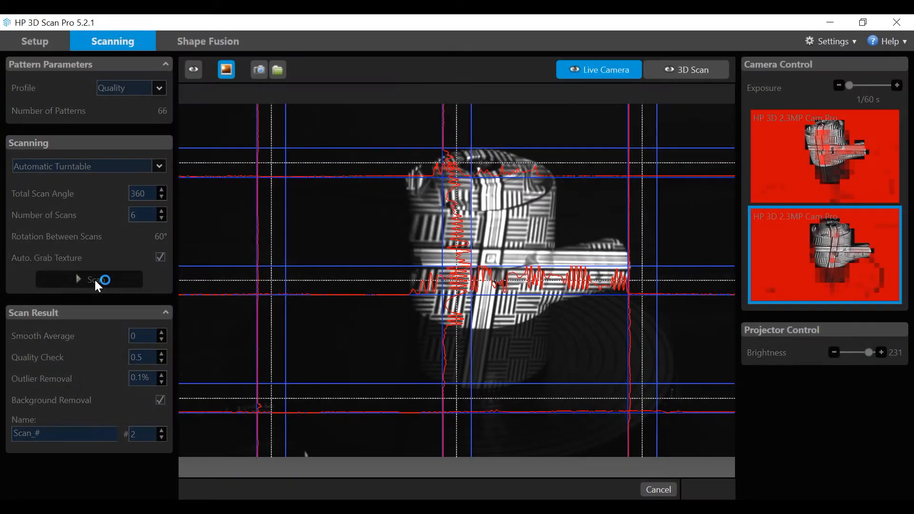
Step: Run the 6-scan turntable sequence and follow the registration in Shape Fusion
click(89, 280)
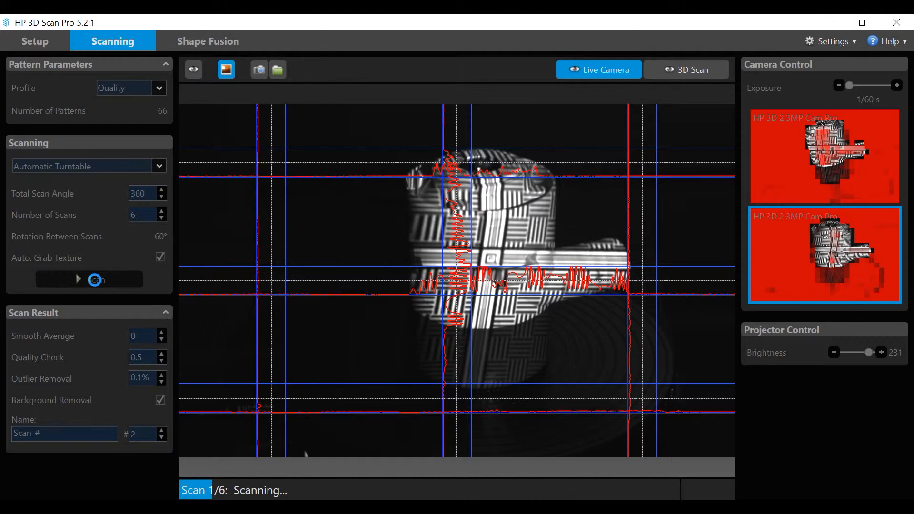
click(208, 41)
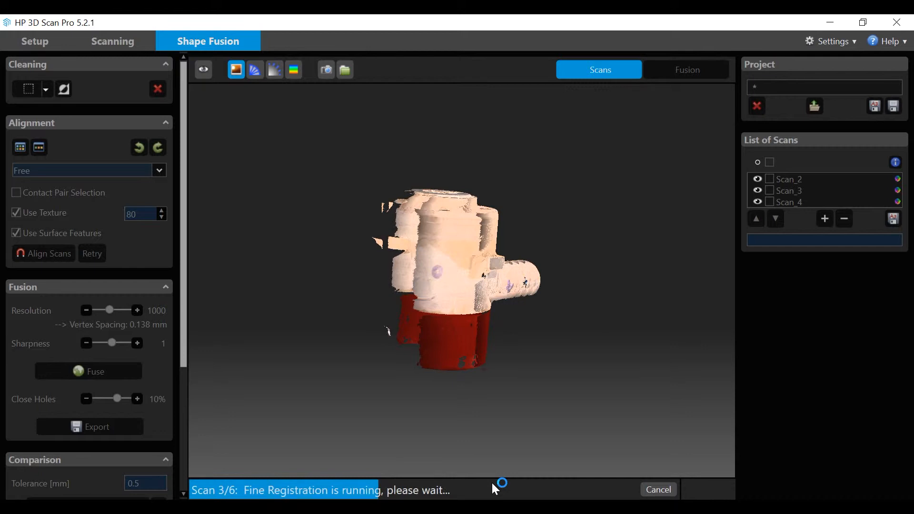
Step: Select and deselect all scans, hide them all, then display only Scan_19
click(113, 41)
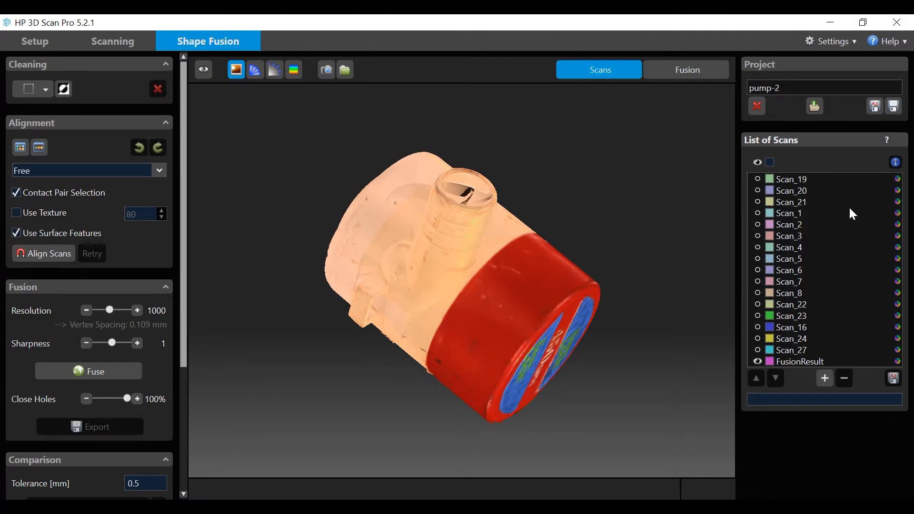
mouse_move(795, 173)
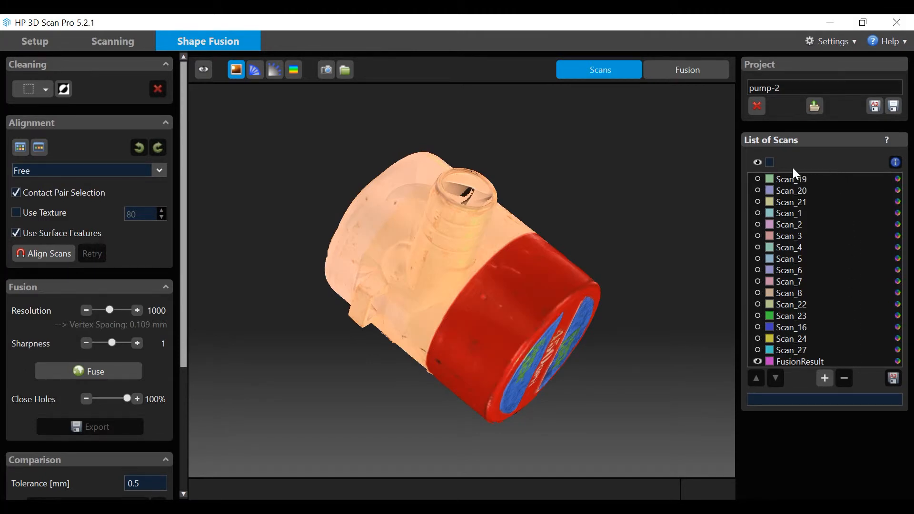
mouse_move(758, 162)
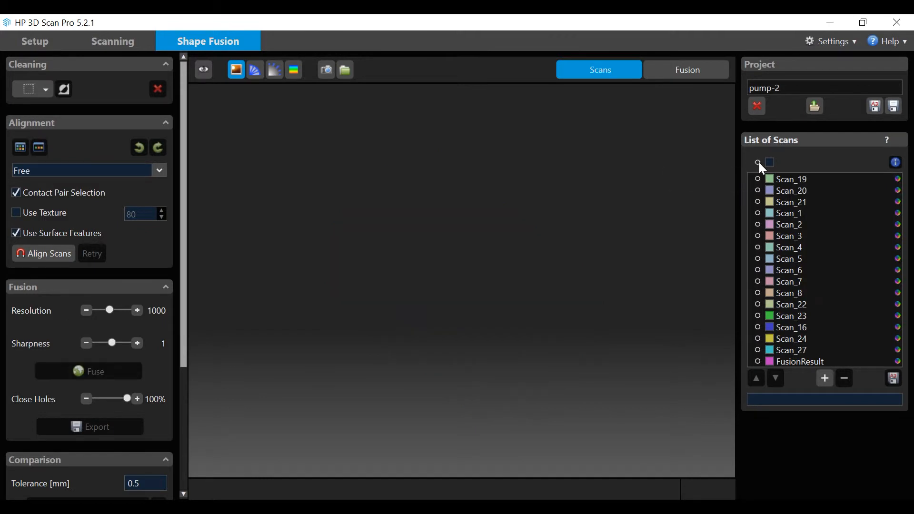
click(759, 162)
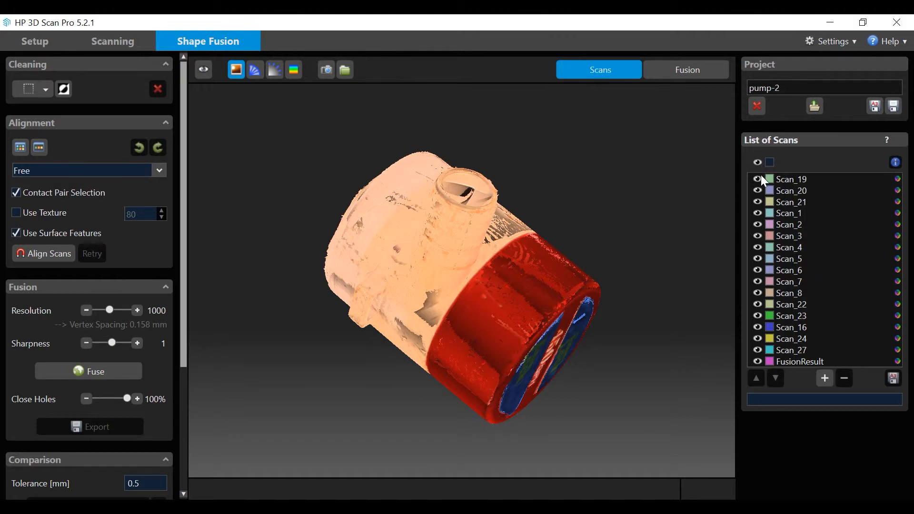
mouse_move(760, 185)
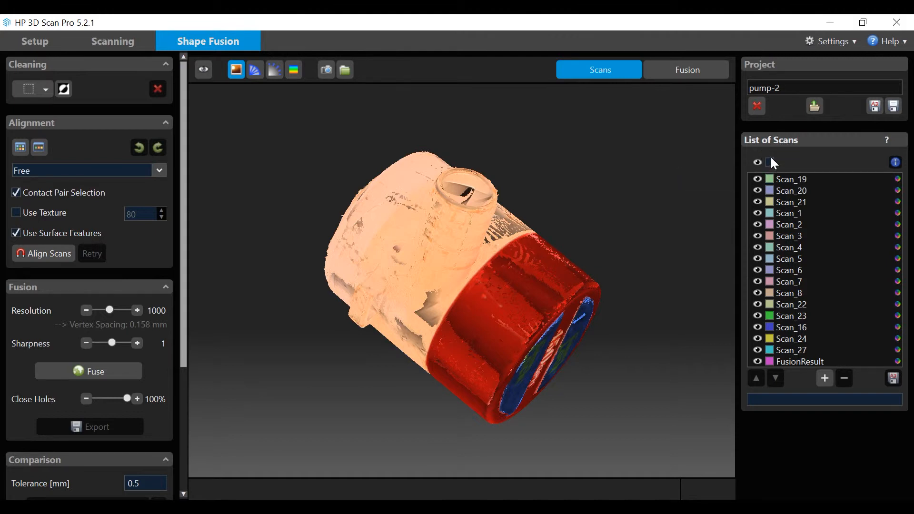
click(770, 162)
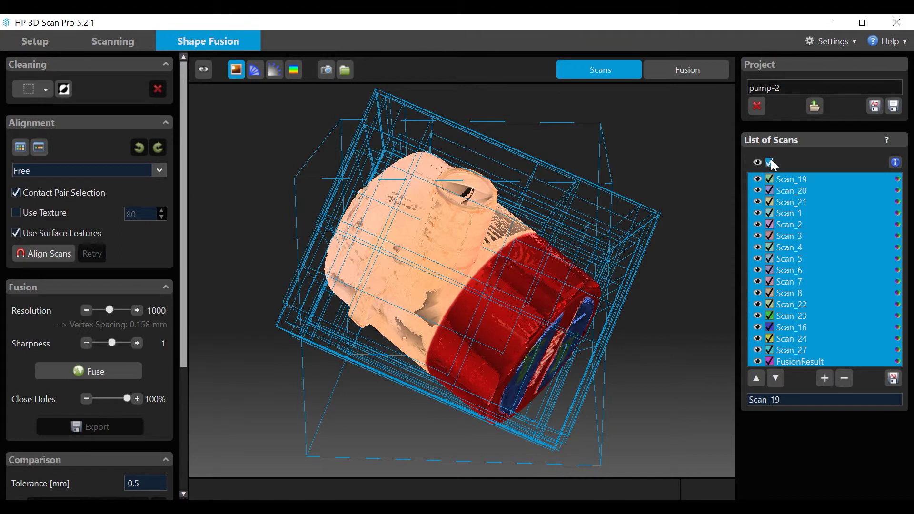
click(768, 162)
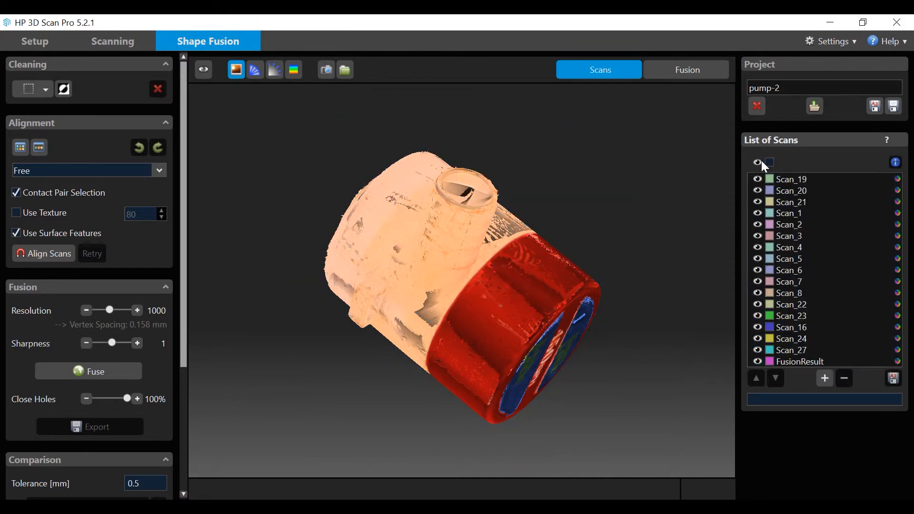
mouse_move(758, 164)
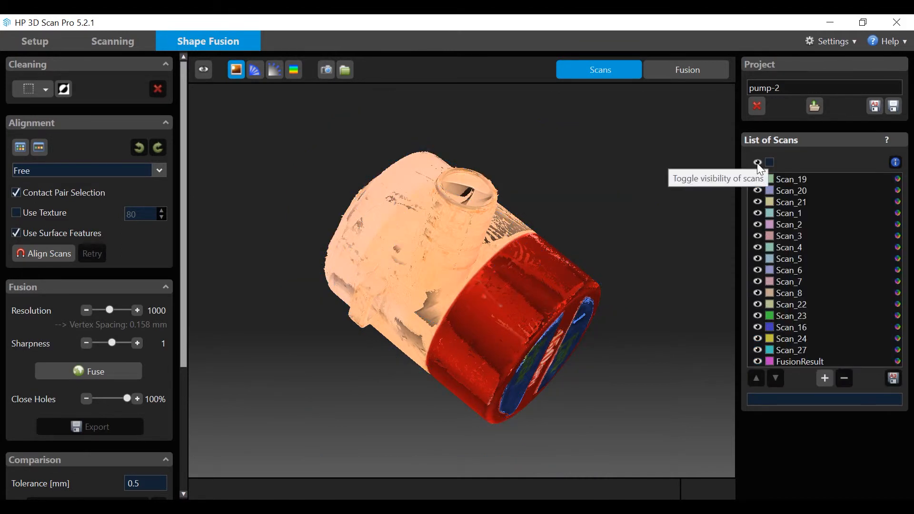
click(757, 162)
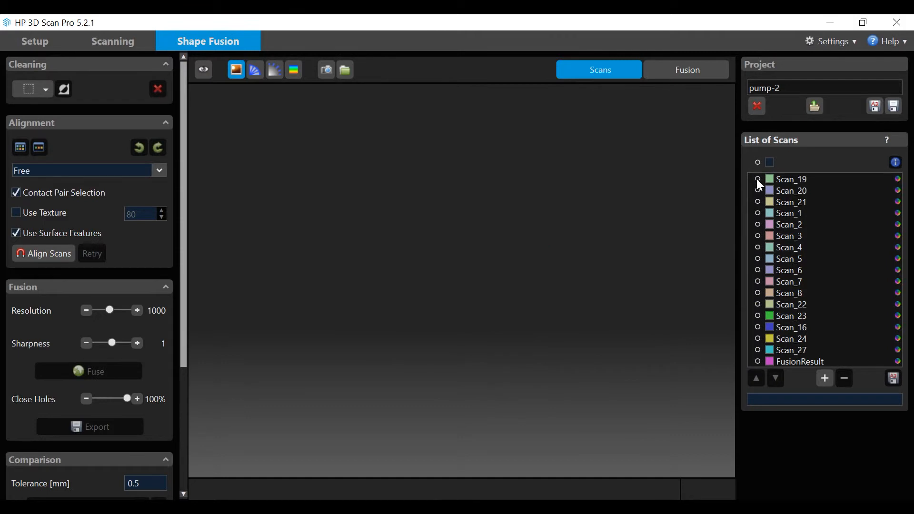
click(757, 179)
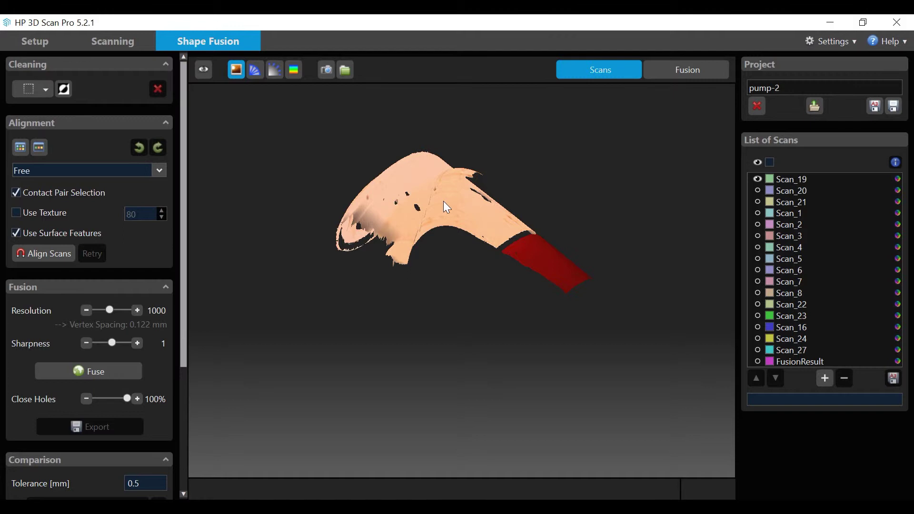
mouse_move(220, 104)
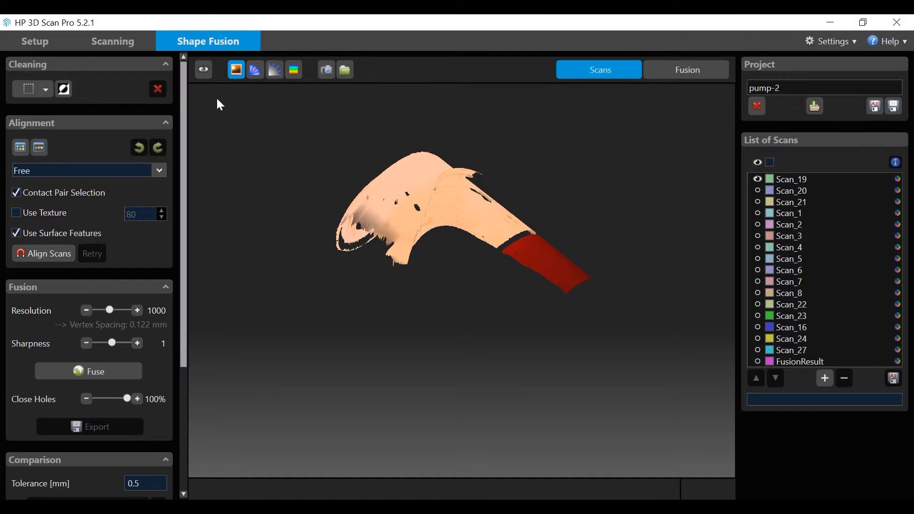
mouse_move(203, 69)
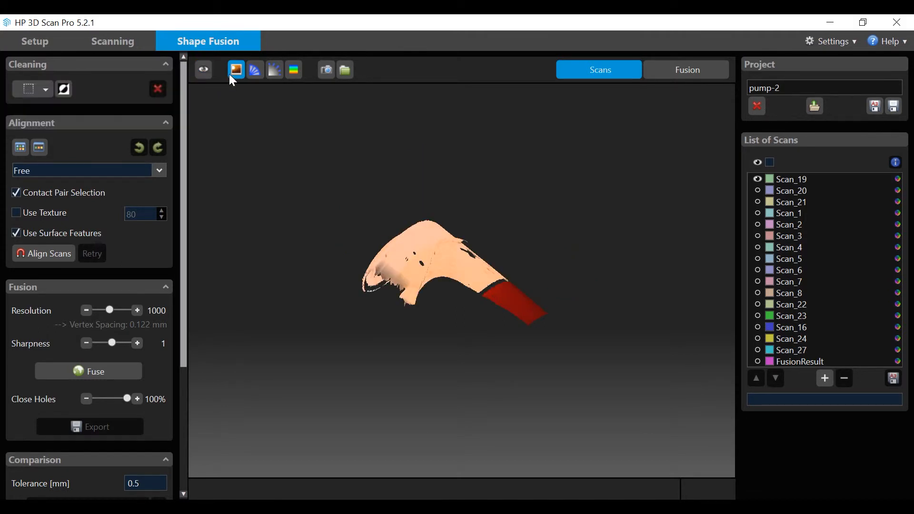
mouse_move(237, 71)
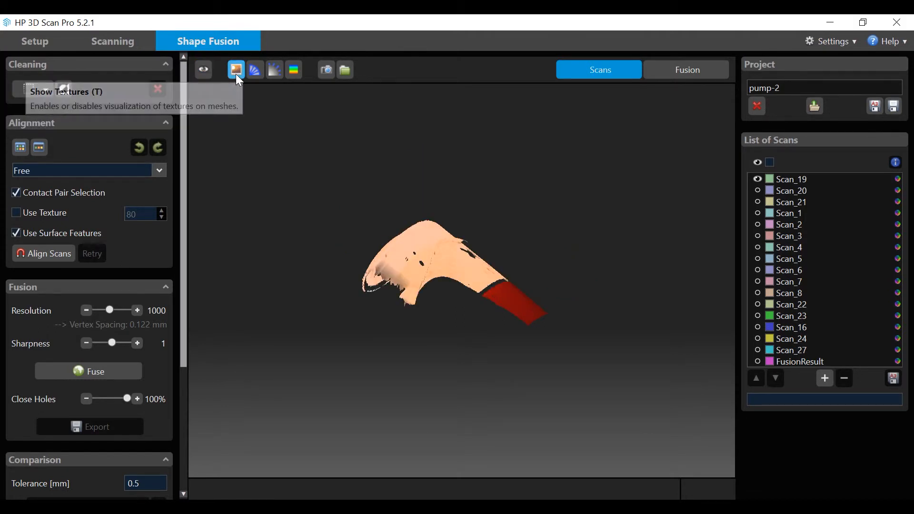
click(237, 69)
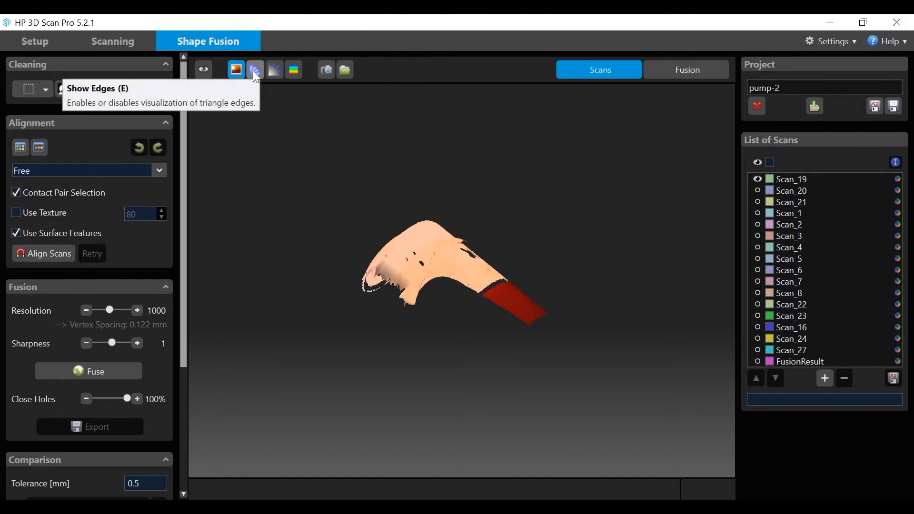
click(255, 70)
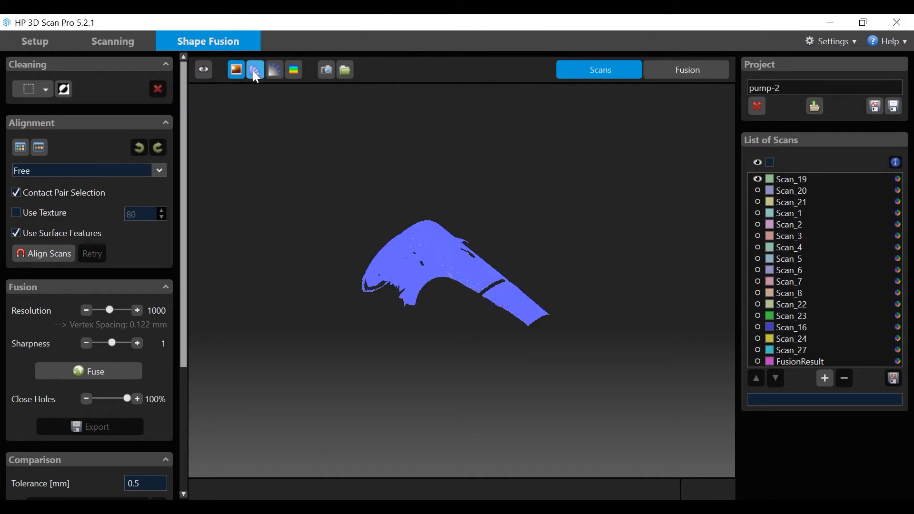
click(255, 69)
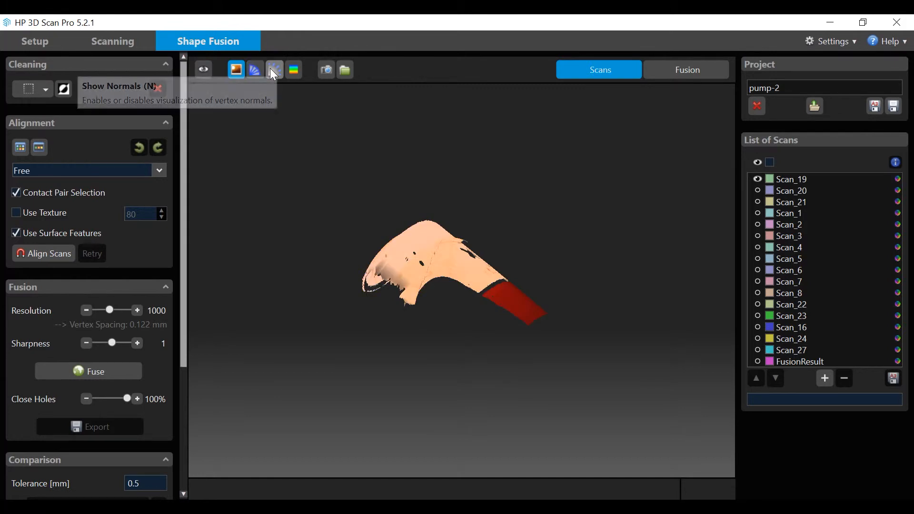
click(274, 70)
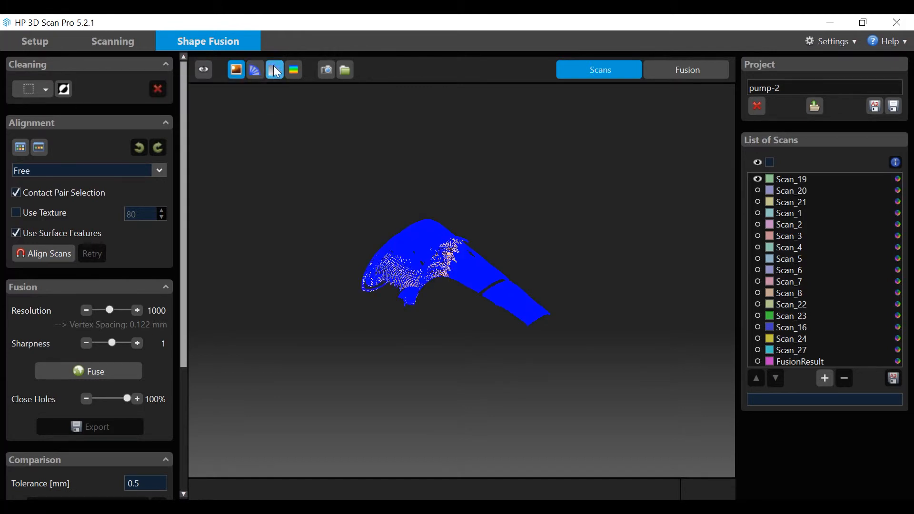
click(293, 70)
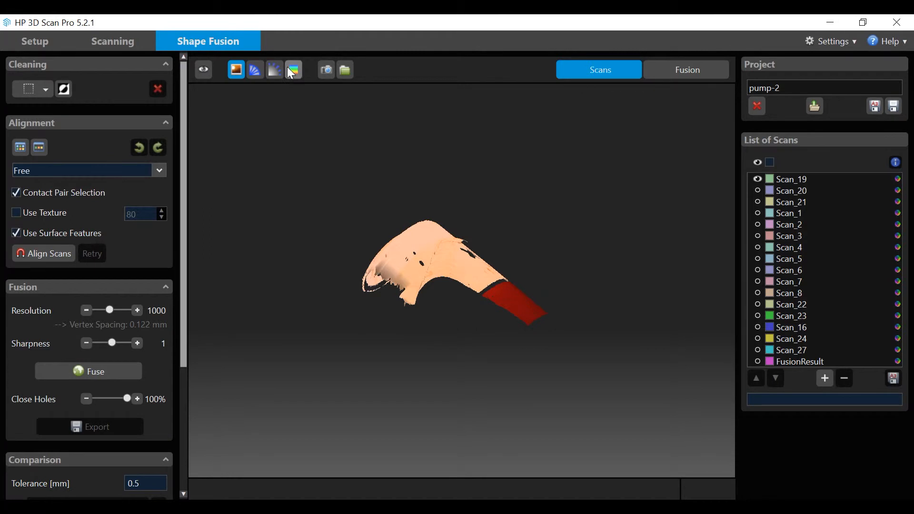
mouse_move(293, 69)
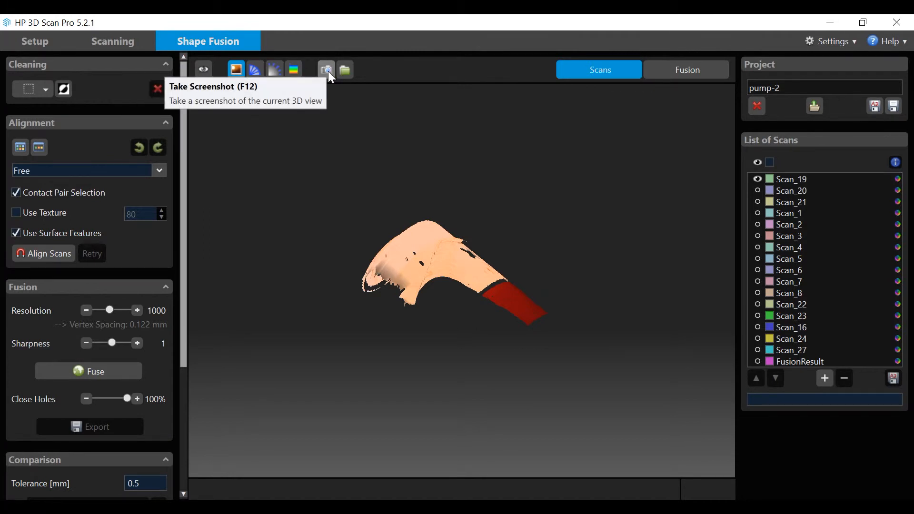
mouse_move(344, 74)
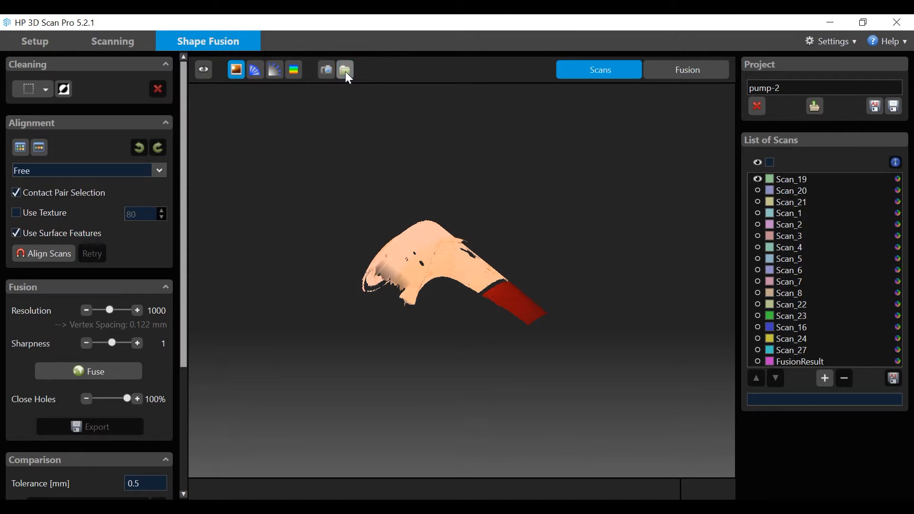
click(345, 70)
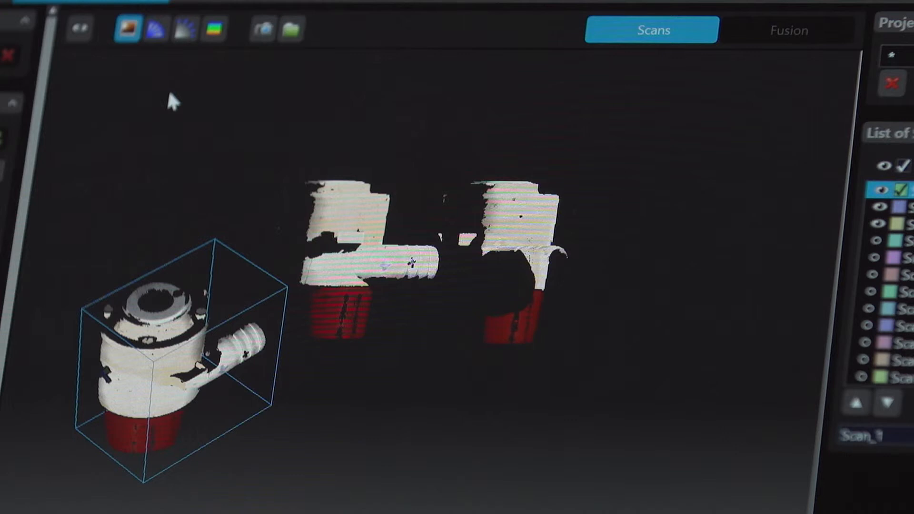
Step: Return to the scanning settings to set up a manual scan sequence
click(789, 30)
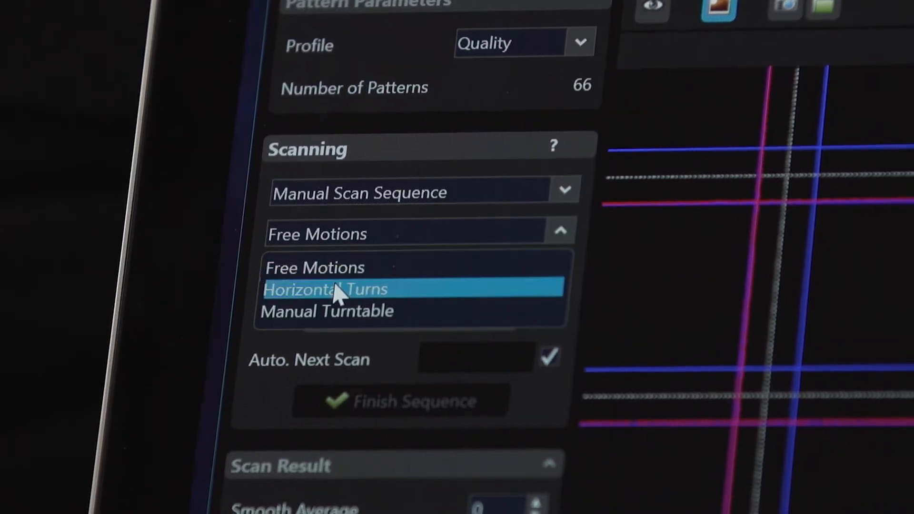
mouse_move(335, 282)
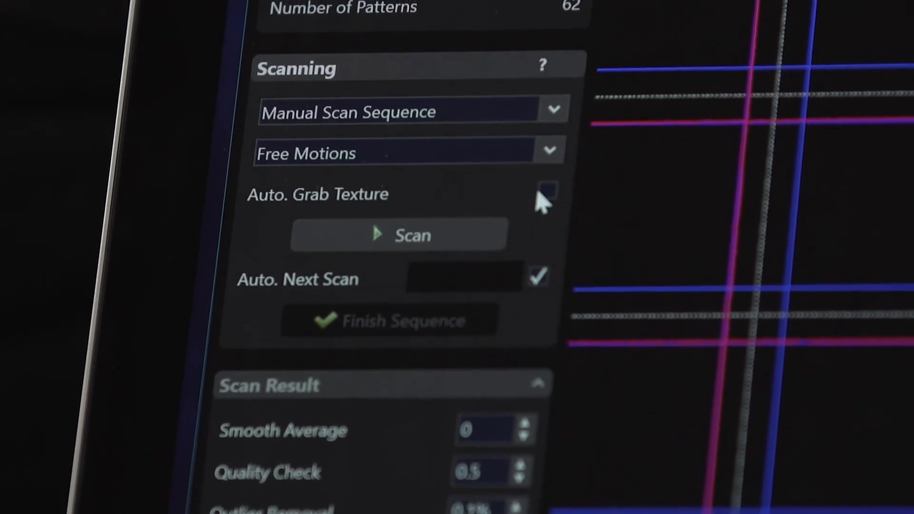
Step: Enable Auto. Grab Texture so manual scans capture texture automatically
click(545, 190)
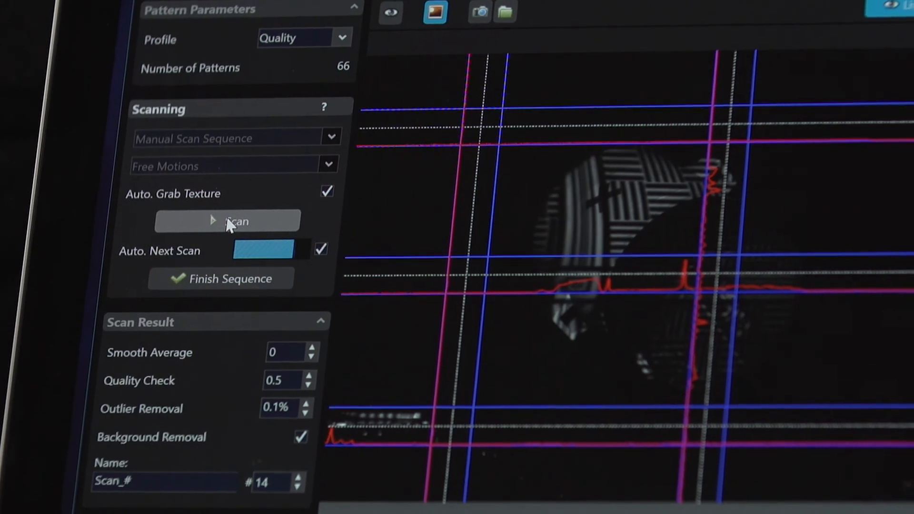
Step: Run a free-motion scan of the pump, producing the full textured fusion result
click(231, 221)
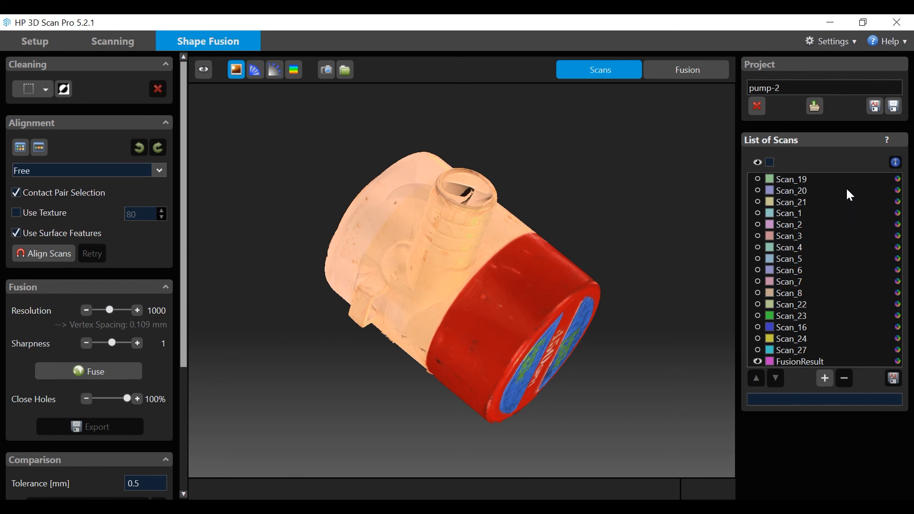
mouse_move(844, 179)
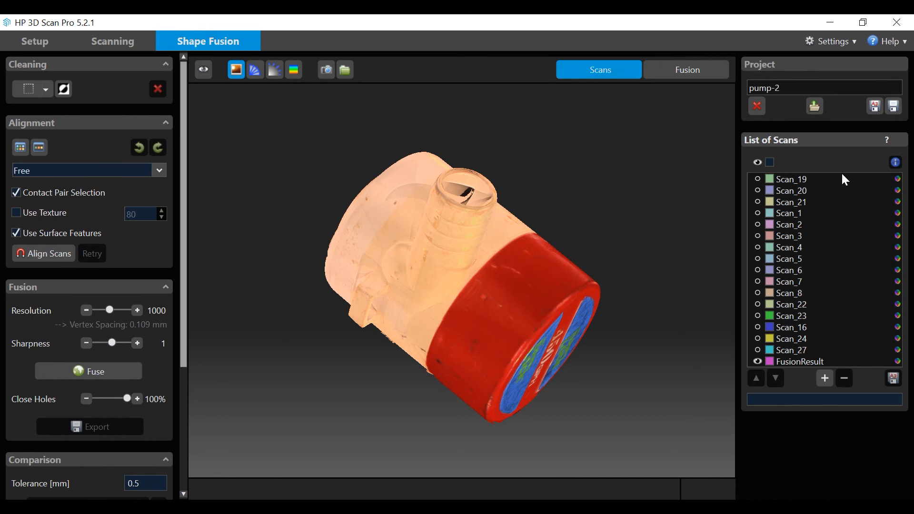